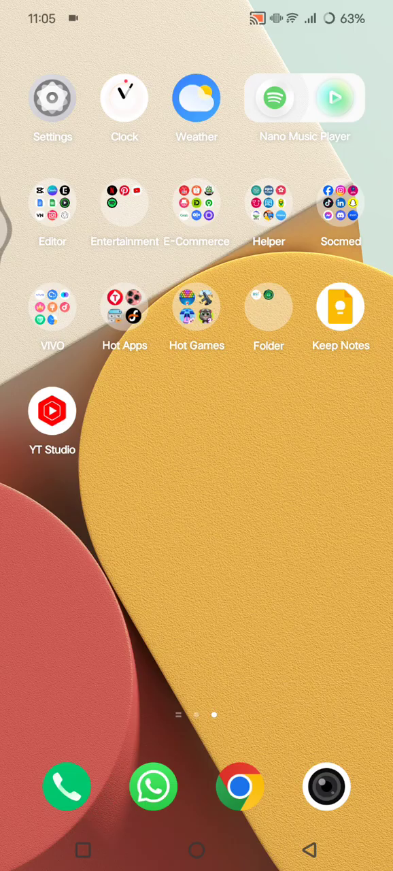
Launch Settings from the home screen and scroll down the main list
left_click(51, 98)
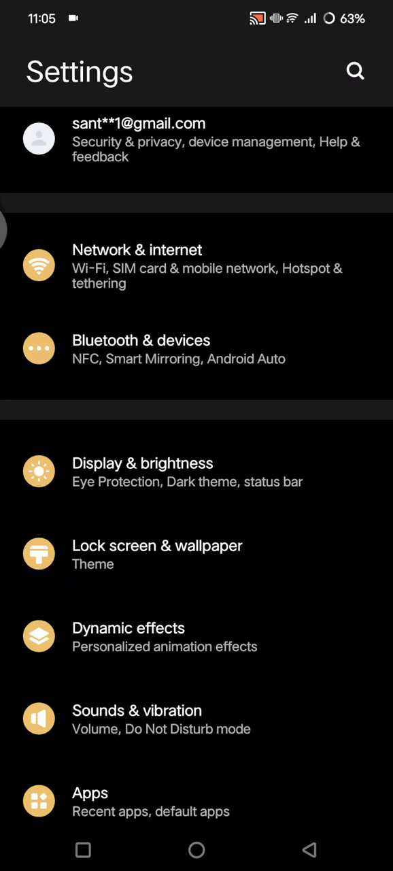
scroll("down", 3)
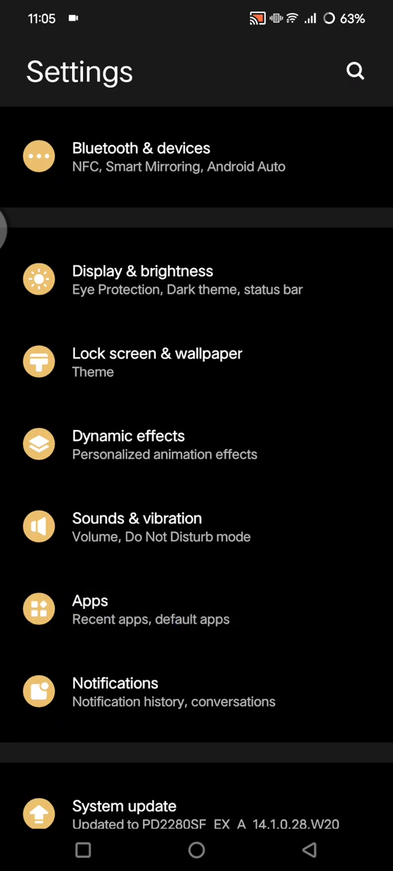
Go to Apps > See all apps and scroll down the installed apps list toward YT Kids
left_click(90, 610)
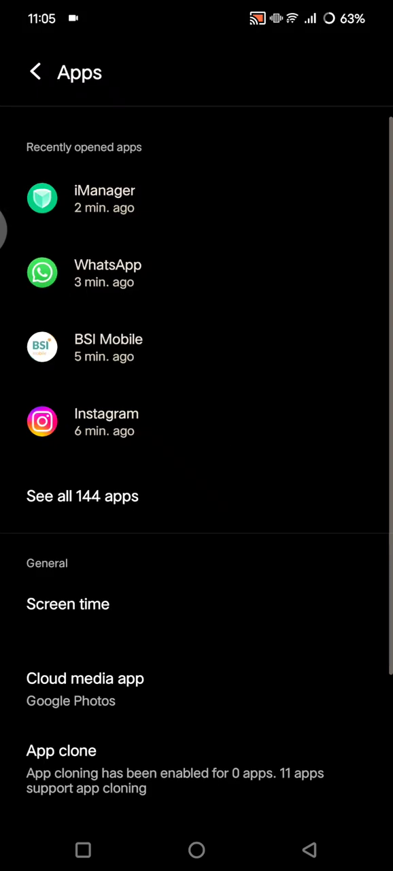
left_click(81, 496)
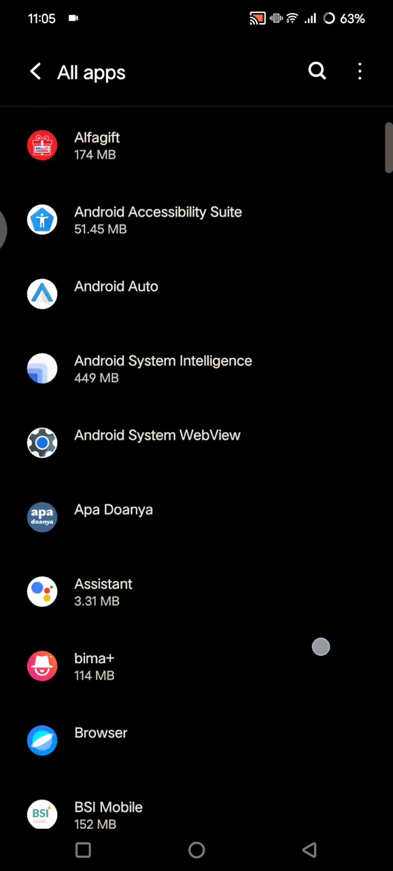
scroll("down", 3)
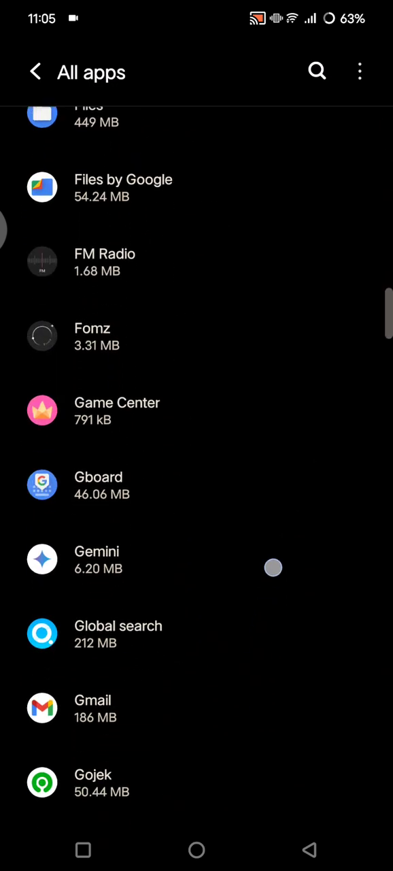
scroll("down", 3)
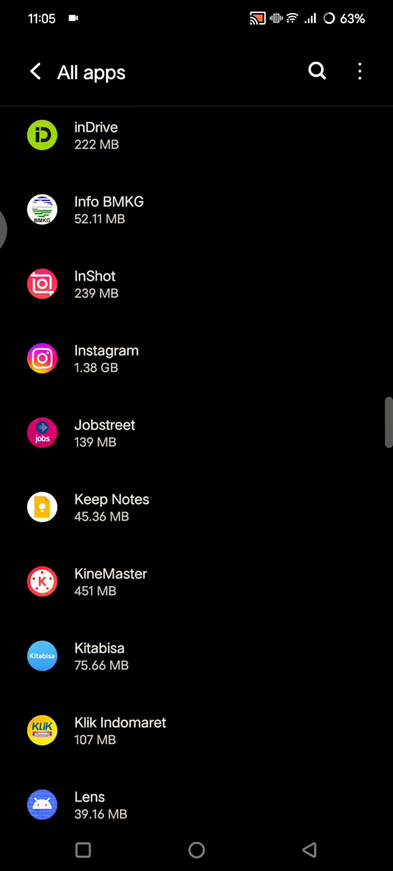
scroll("down", 3)
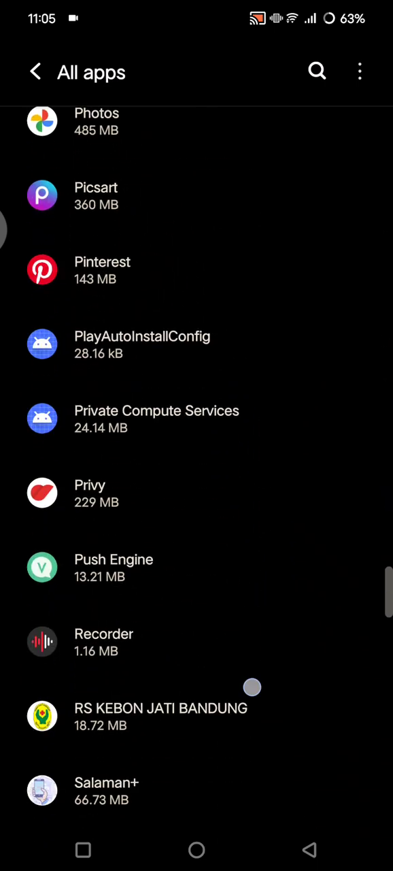
scroll("down", 3)
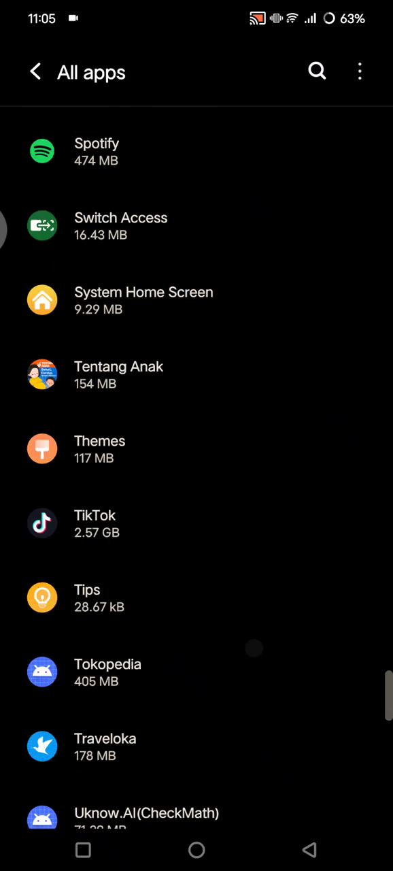
scroll("down", 3)
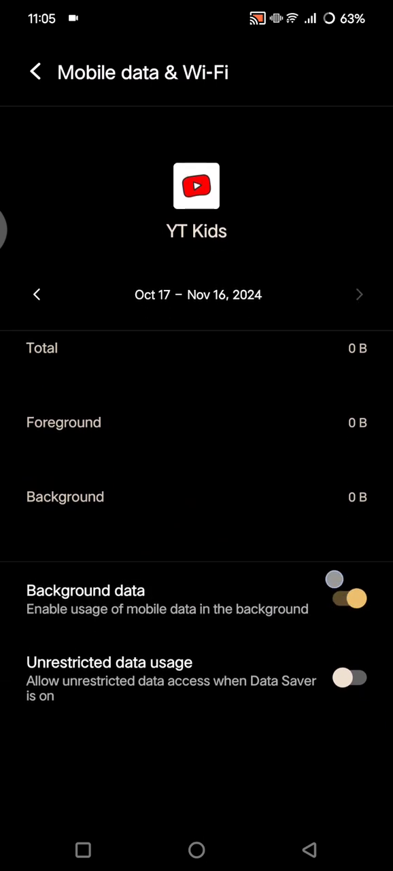
Back out of the YT Kids data page through Apps to the main Settings list
left_click(348, 597)
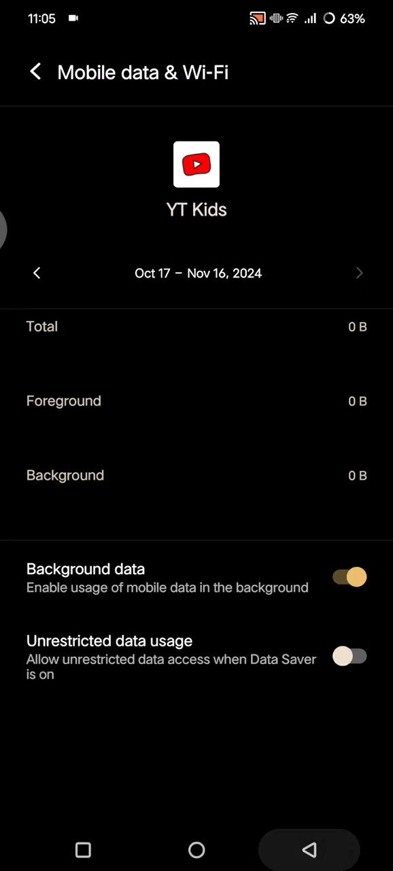
left_click(36, 72)
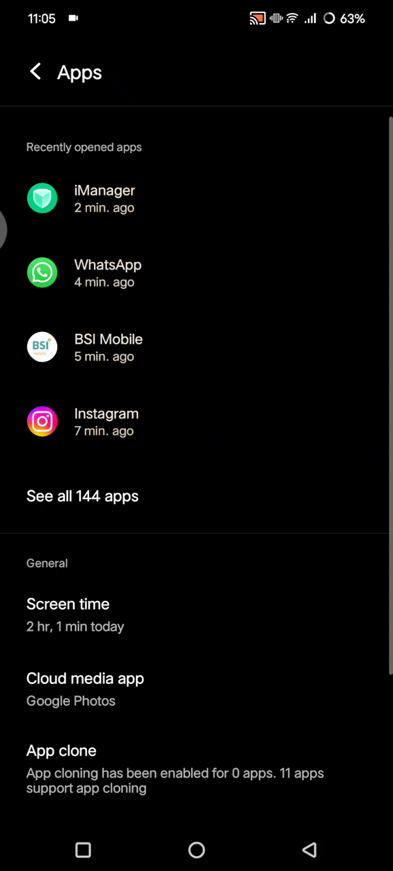
left_click(36, 71)
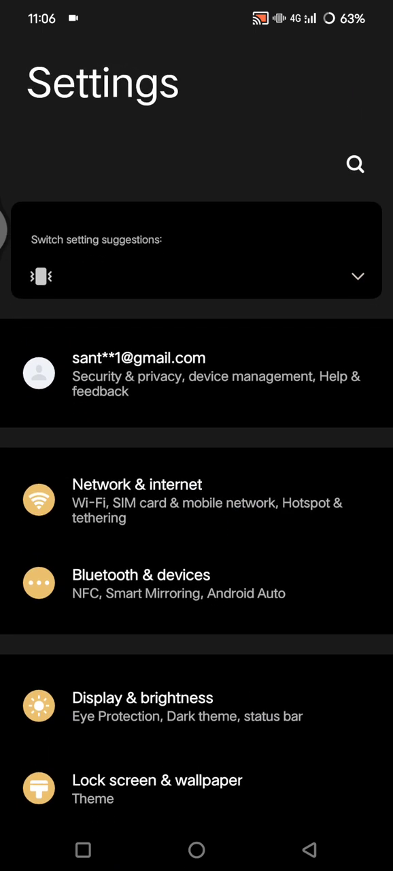
Navigate Network & internet > SIM card & mobile network > SIM 1 > Access Point Names
left_click(137, 484)
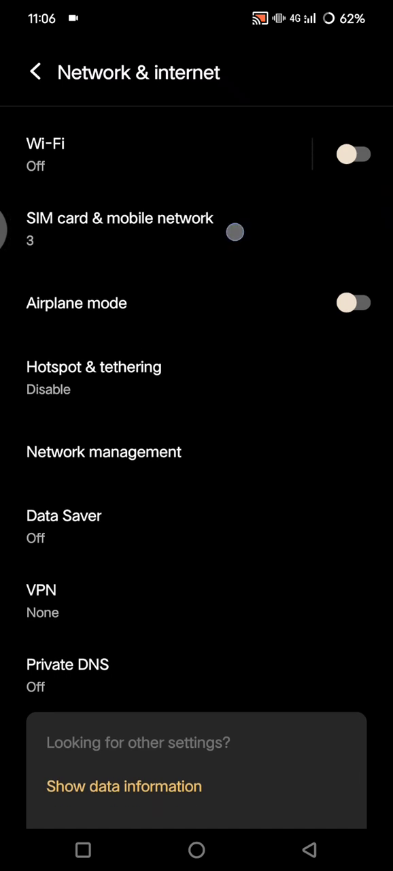
left_click(120, 229)
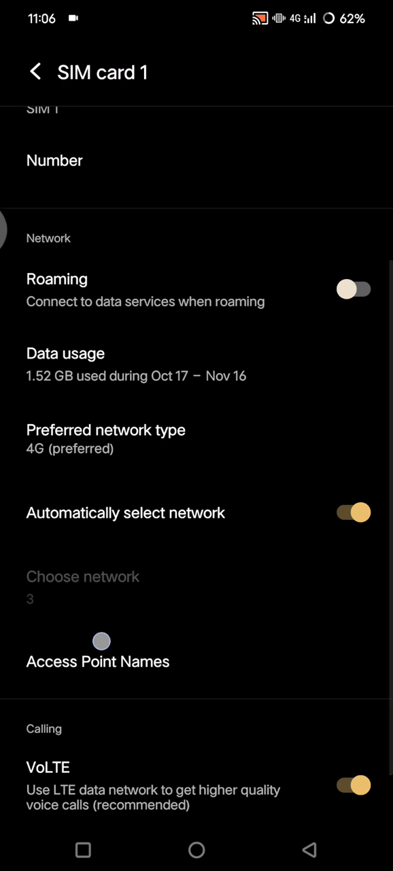
left_click(98, 662)
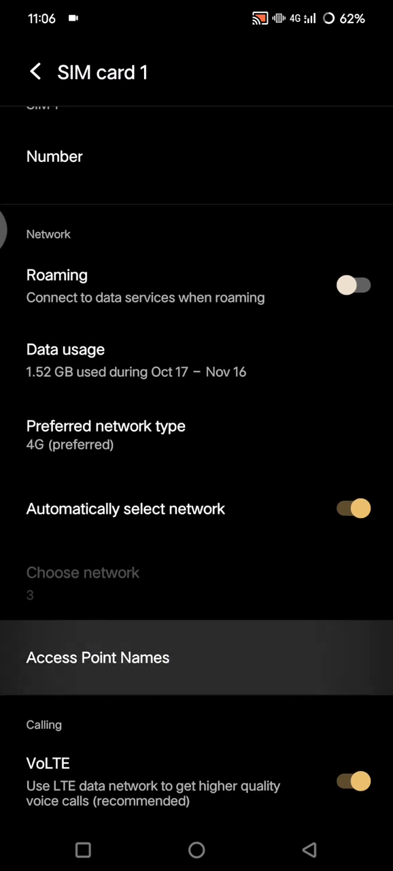
left_click(98, 657)
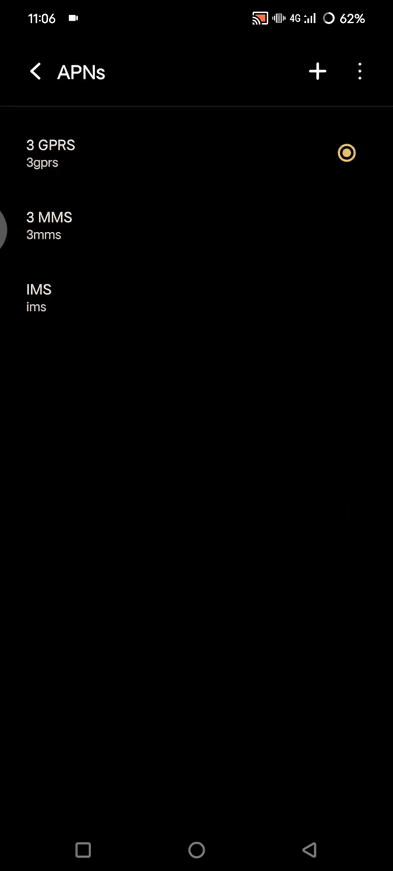
Reset the APNs to default via the overflow menu and return to the SIM card 1 page
left_click(359, 71)
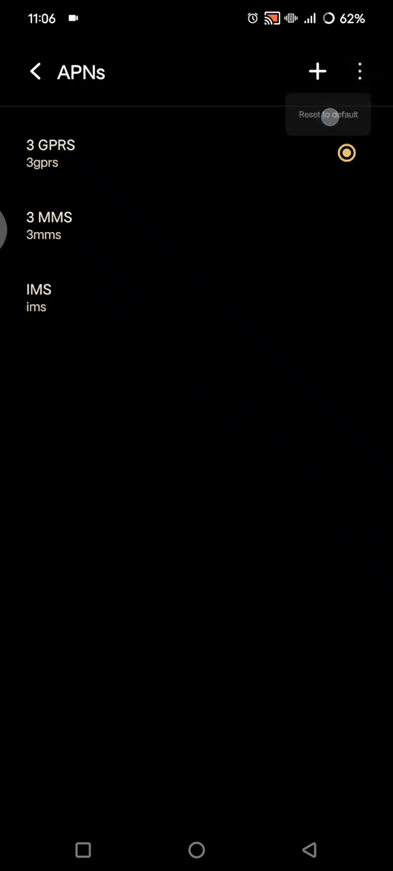
left_click(329, 115)
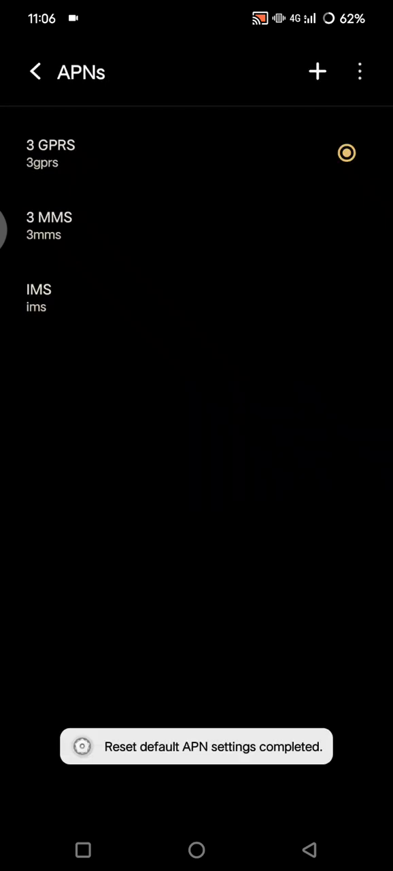
left_click(36, 71)
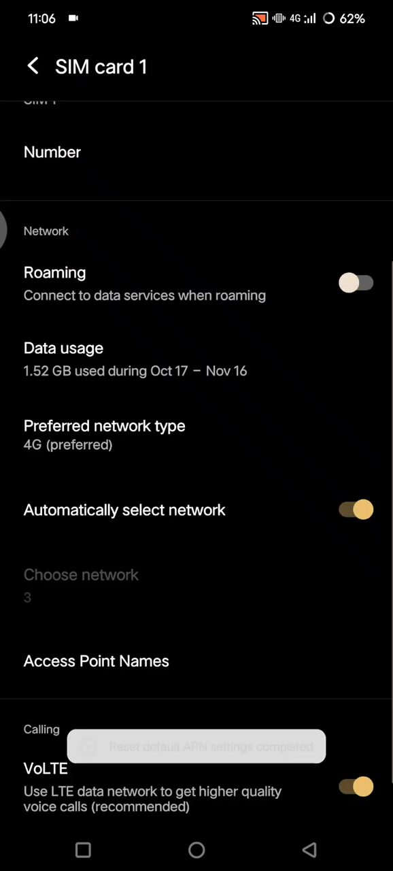
left_click(98, 665)
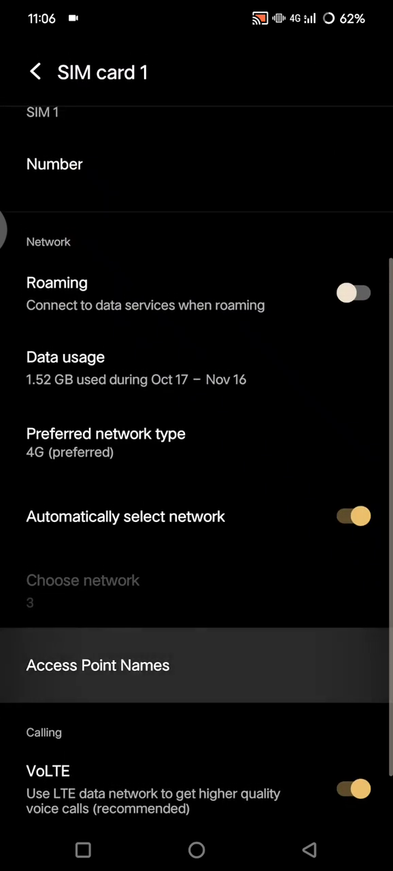
scroll("down", 3)
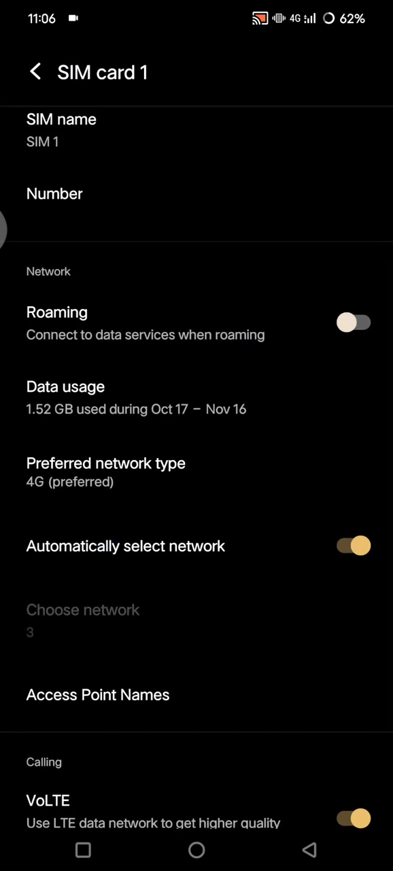
Toggle Automatically select network off then on, and go back to SIM card & mobile network
left_click(83, 609)
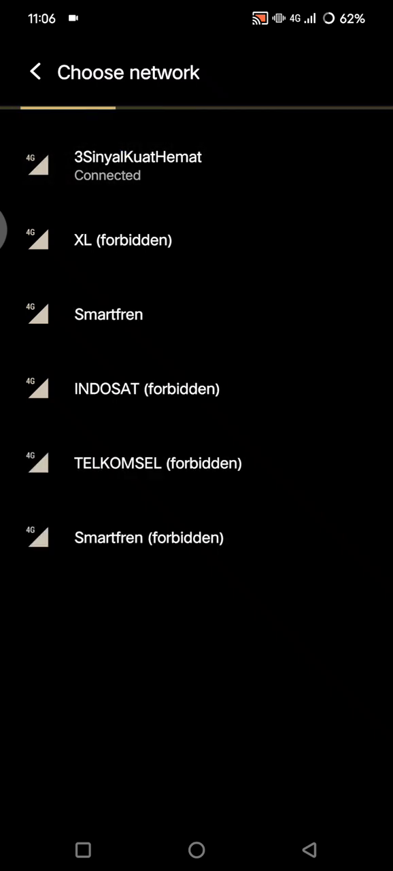
left_click(36, 72)
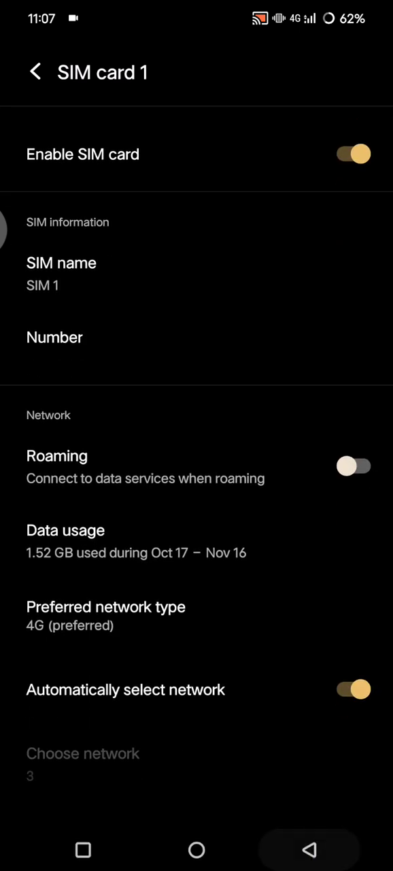
left_click(35, 70)
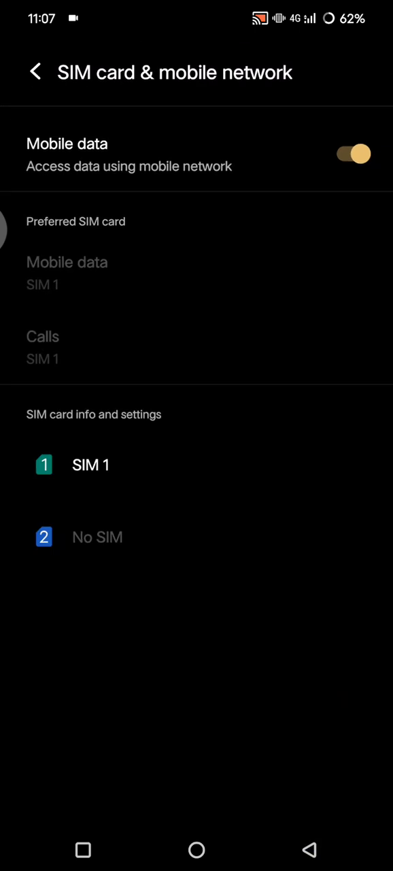
Switch Wi-Fi on from Quick Settings, then open the home screen's Entertainment folder with YT Kids
left_click(35, 70)
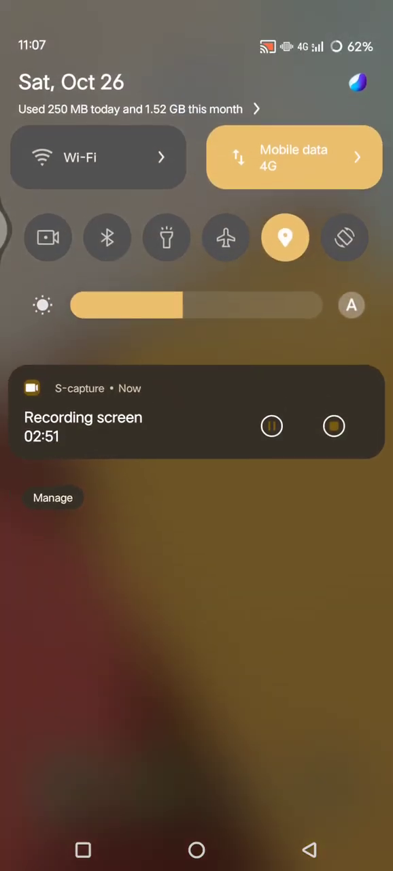
left_click(98, 158)
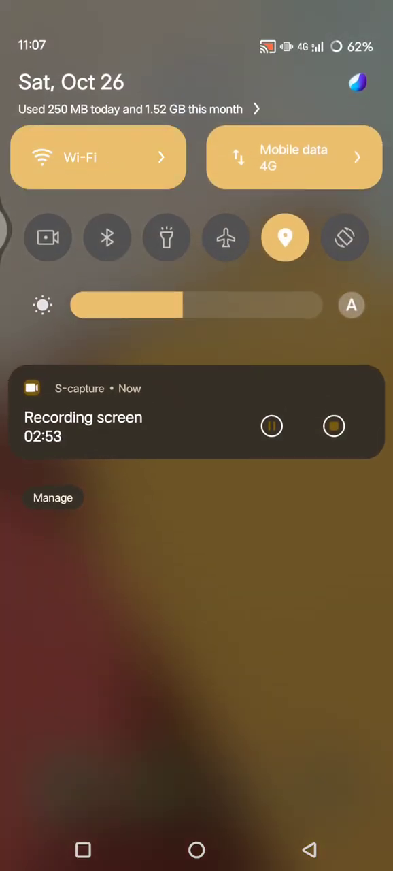
left_click(294, 158)
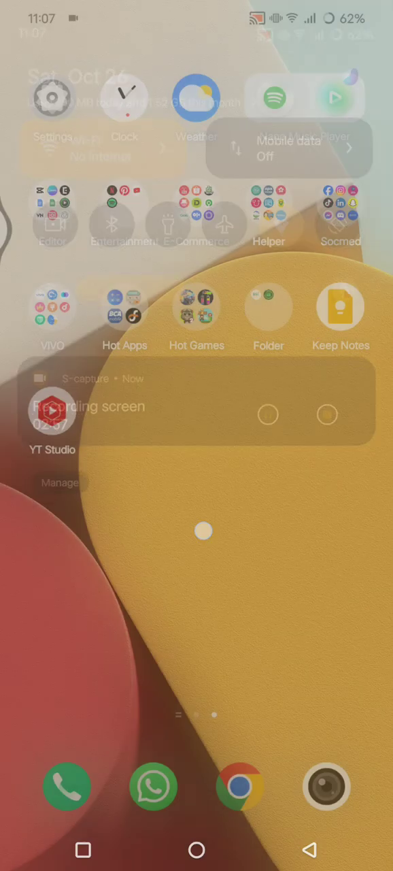
left_click(126, 218)
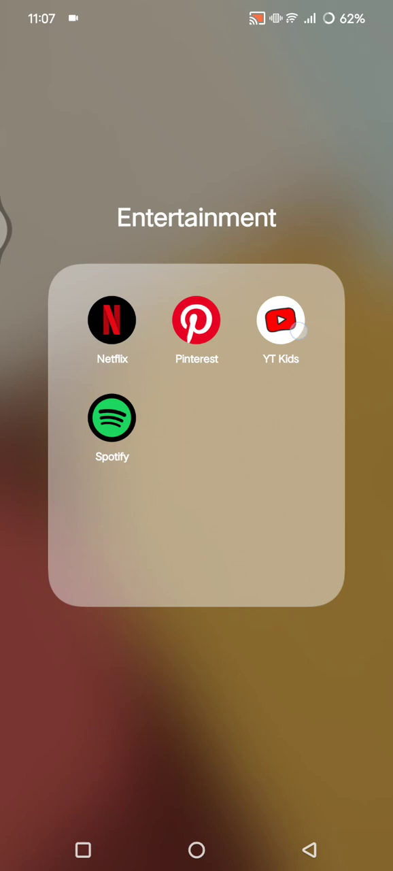